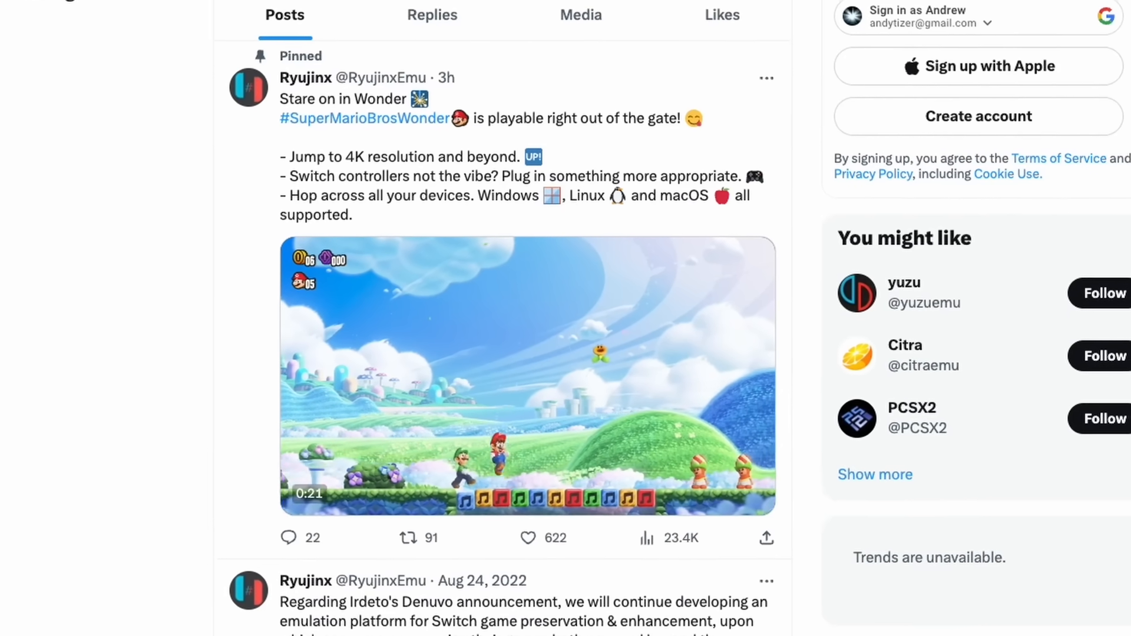
scroll("down", 3)
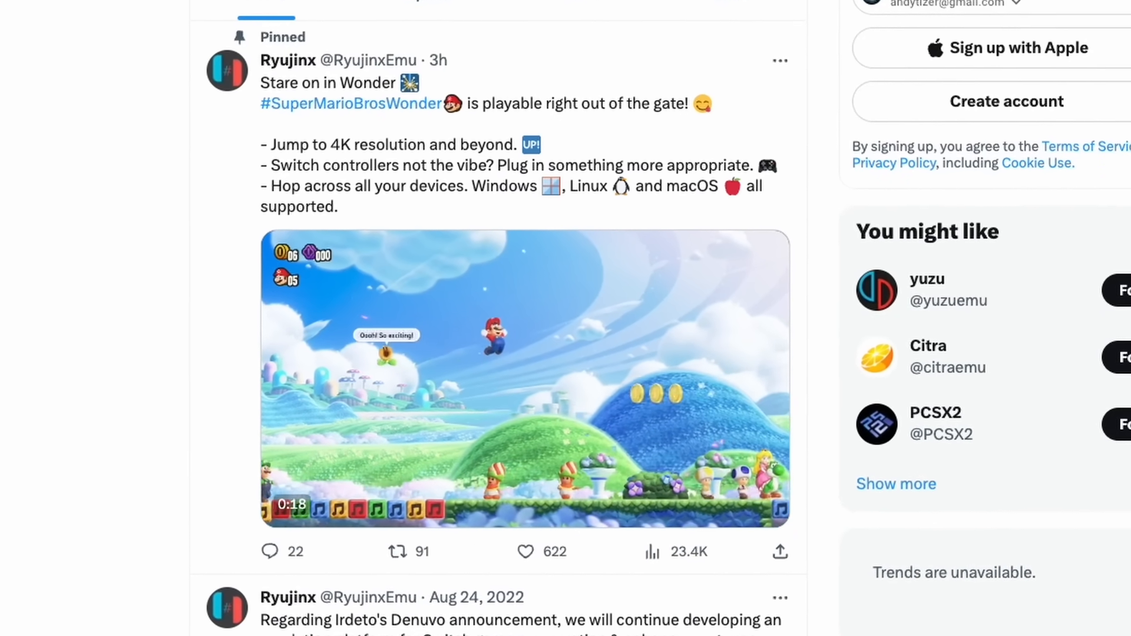